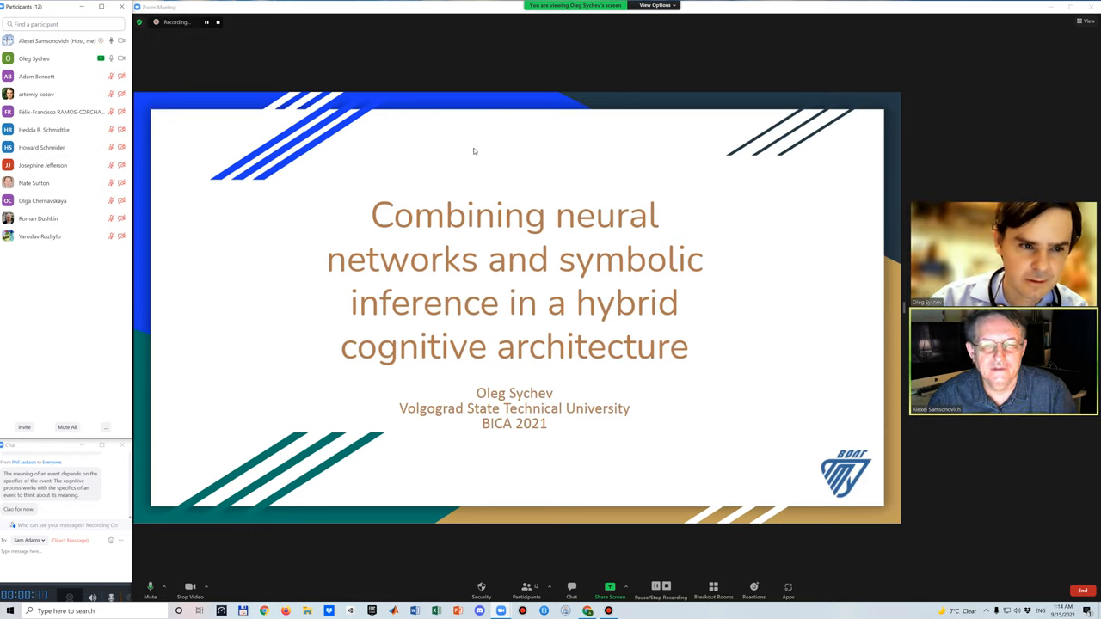
{"action": "mouse_move", "coordinate": [492, 278]}
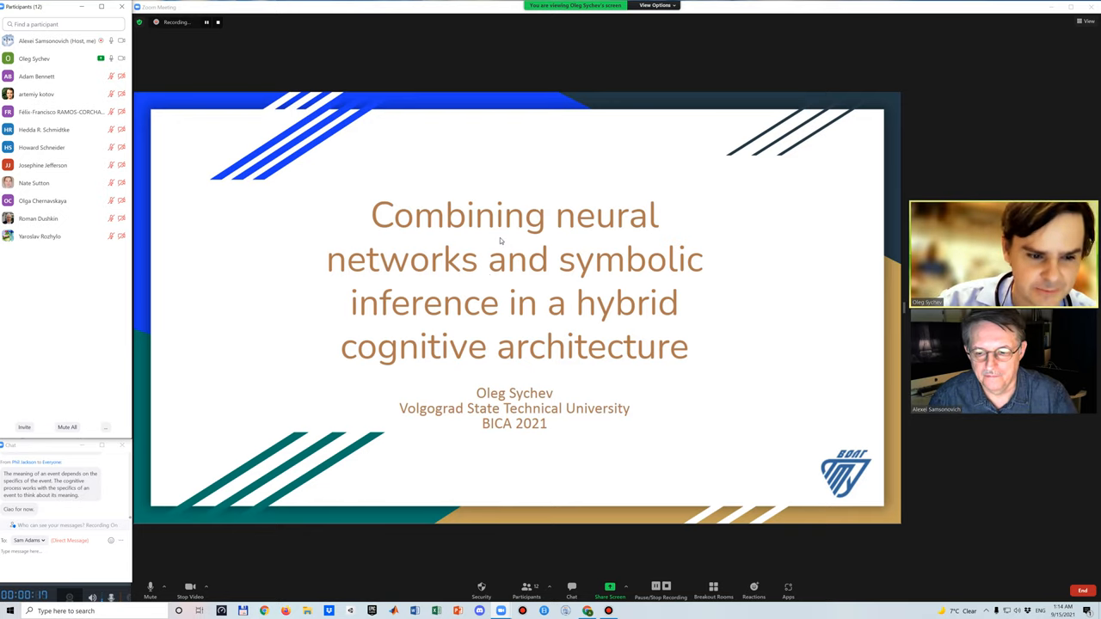
Mute your microphone and stop your video, leaving only the presenter's video beside the slides.
{"action": "left_click", "coordinate": [189, 589]}
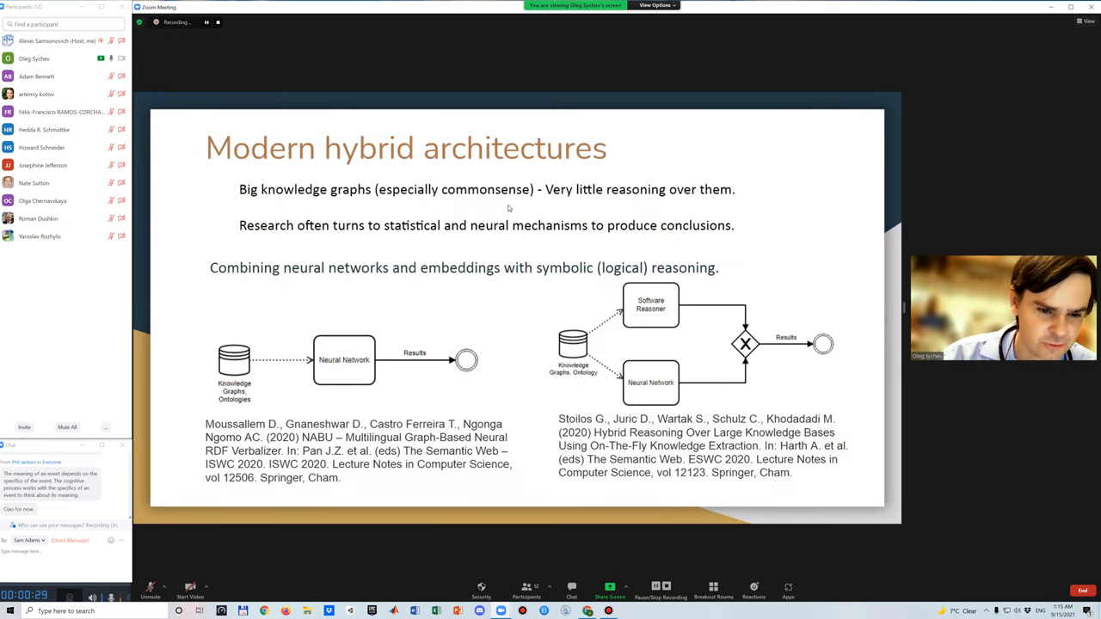
{"action": "mouse_move", "coordinate": [567, 287]}
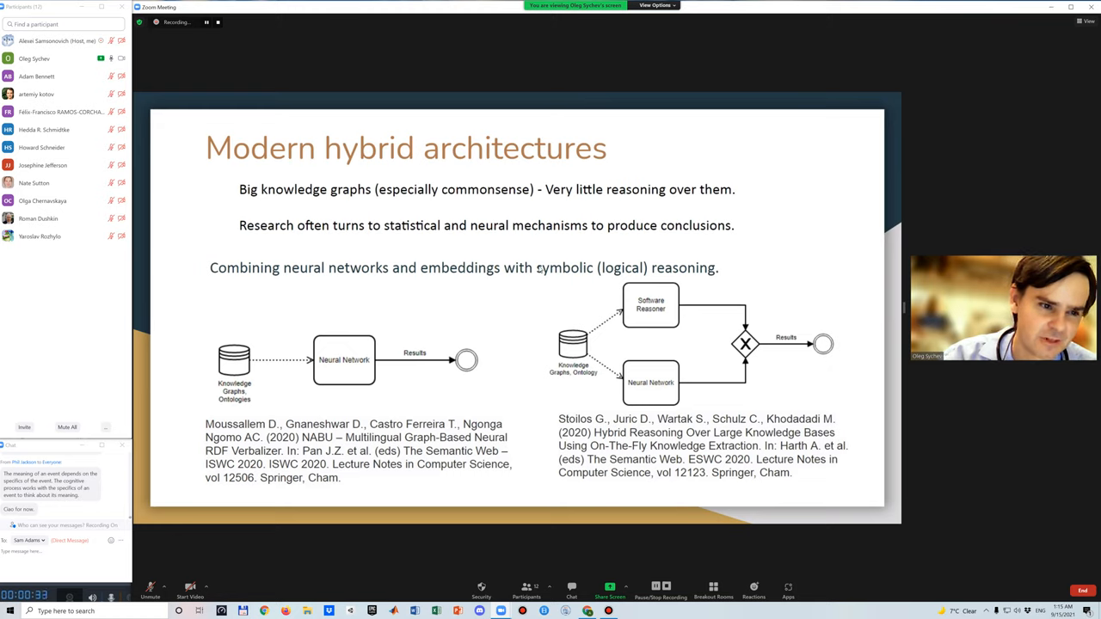
{"action": "mouse_move", "coordinate": [573, 307]}
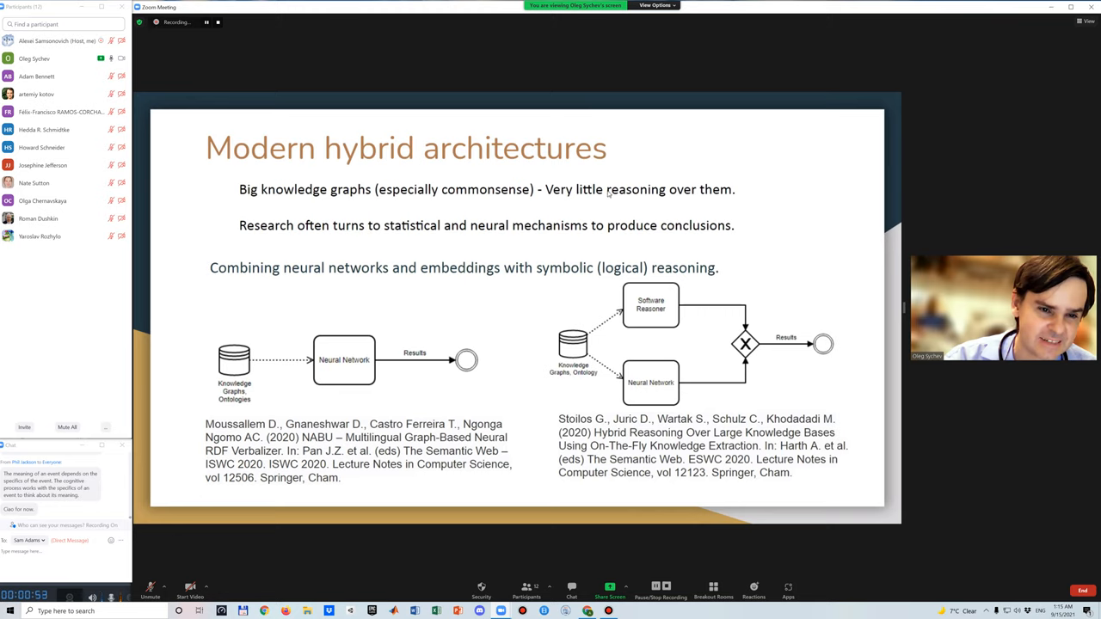
{"action": "mouse_move", "coordinate": [650, 198]}
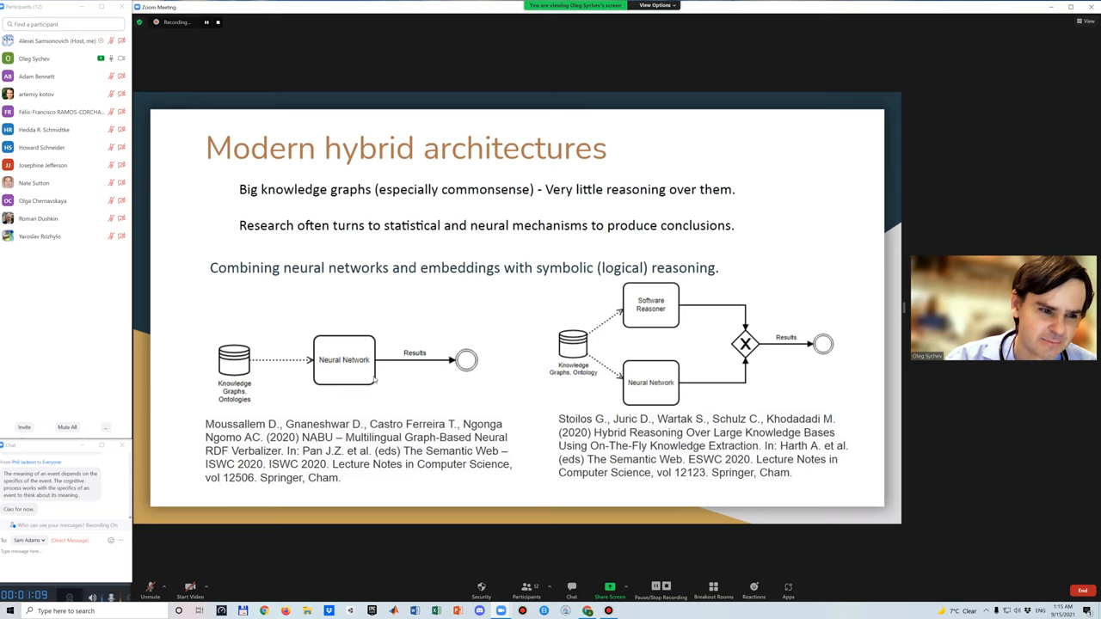
{"action": "mouse_move", "coordinate": [409, 388]}
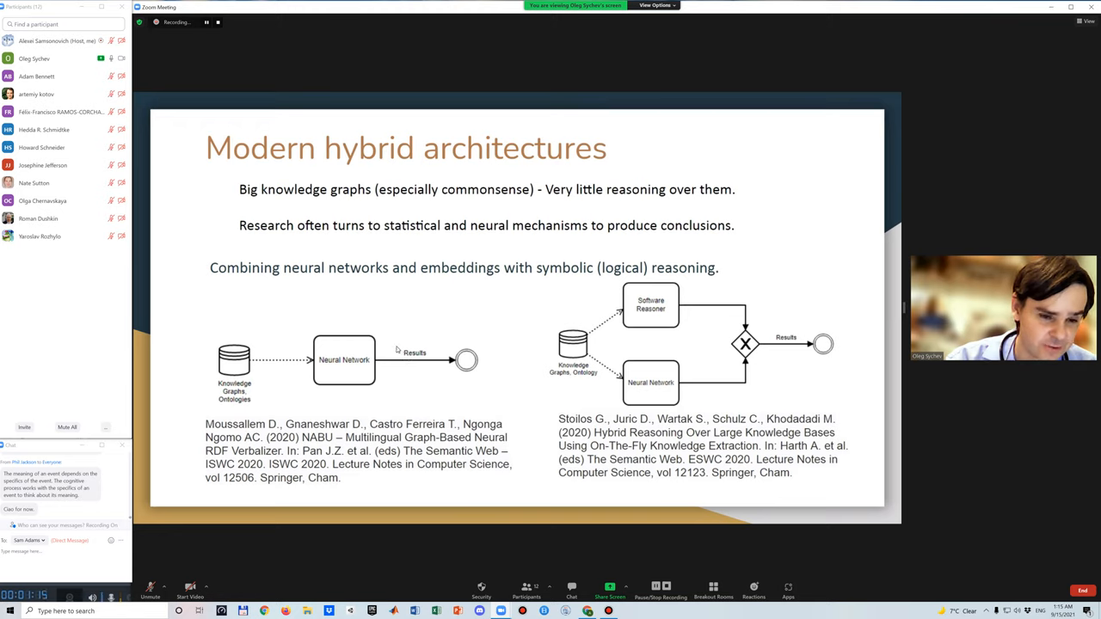
{"action": "mouse_move", "coordinate": [578, 350]}
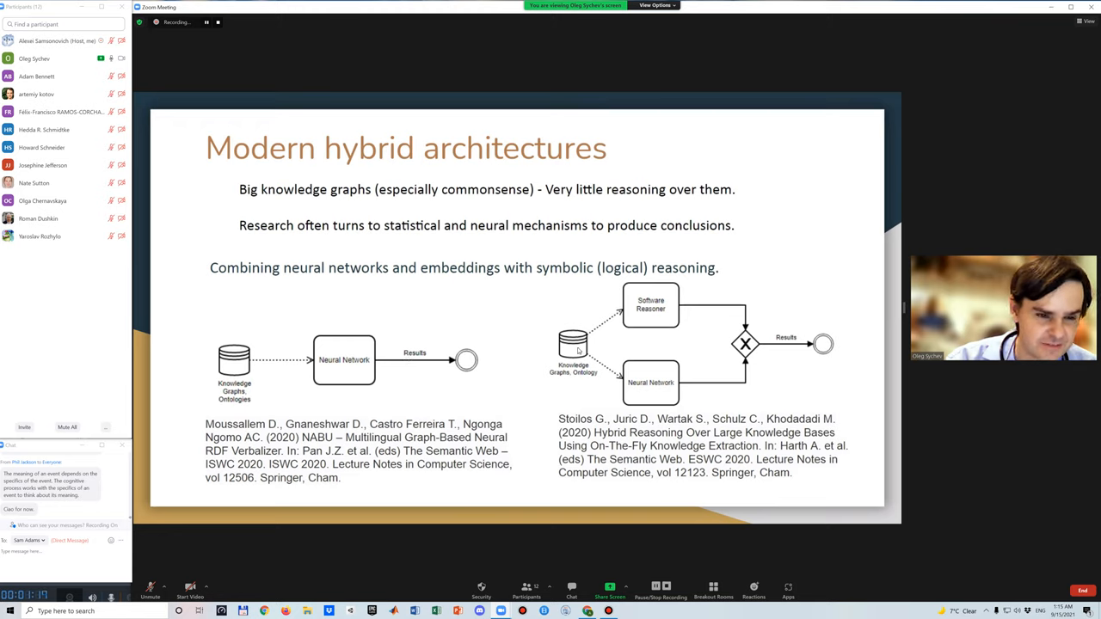
{"action": "mouse_move", "coordinate": [537, 328]}
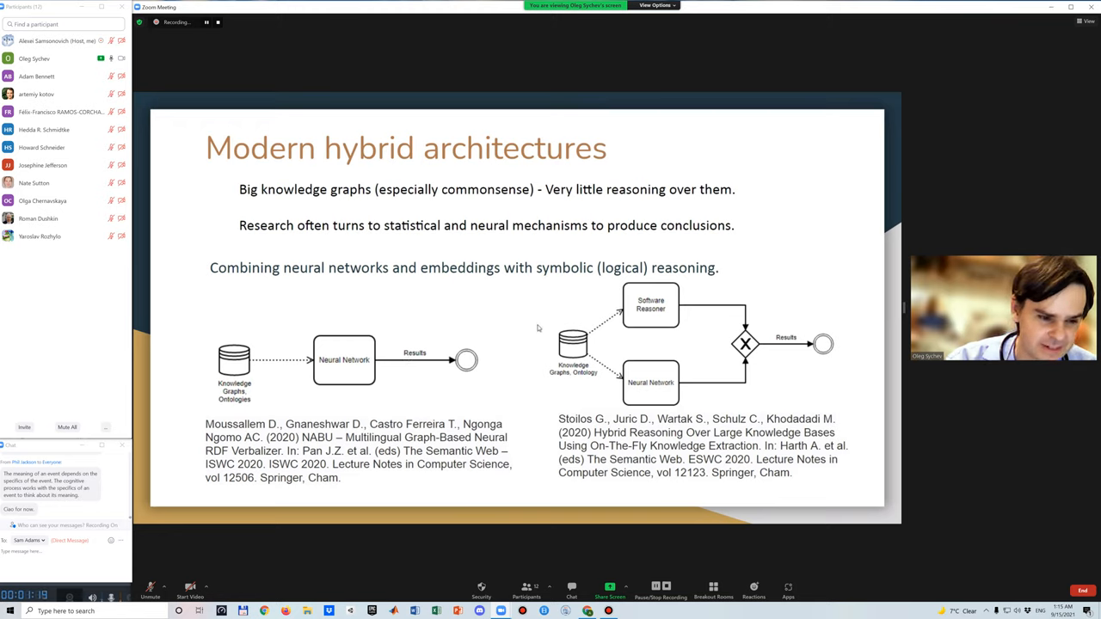
{"action": "mouse_move", "coordinate": [526, 321]}
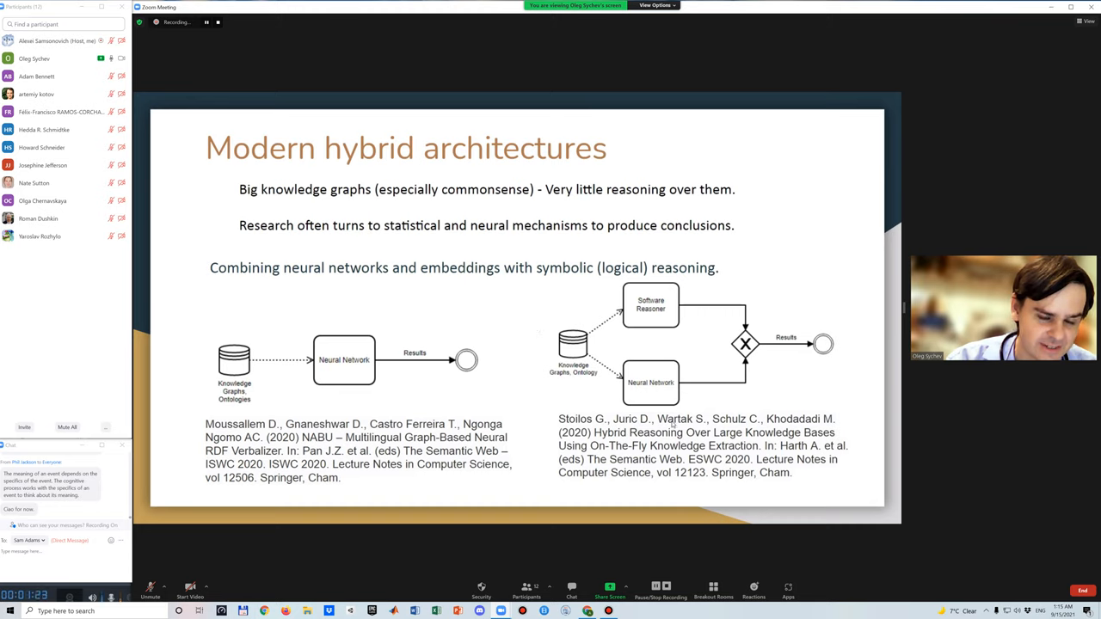
{"action": "mouse_move", "coordinate": [613, 299]}
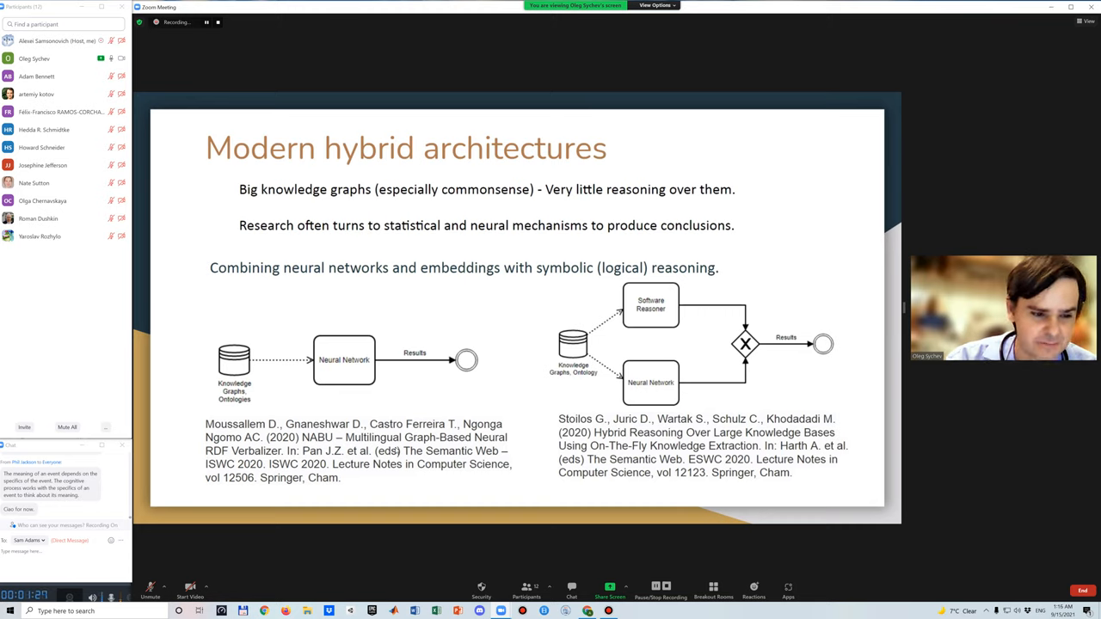
{"action": "mouse_move", "coordinate": [660, 462]}
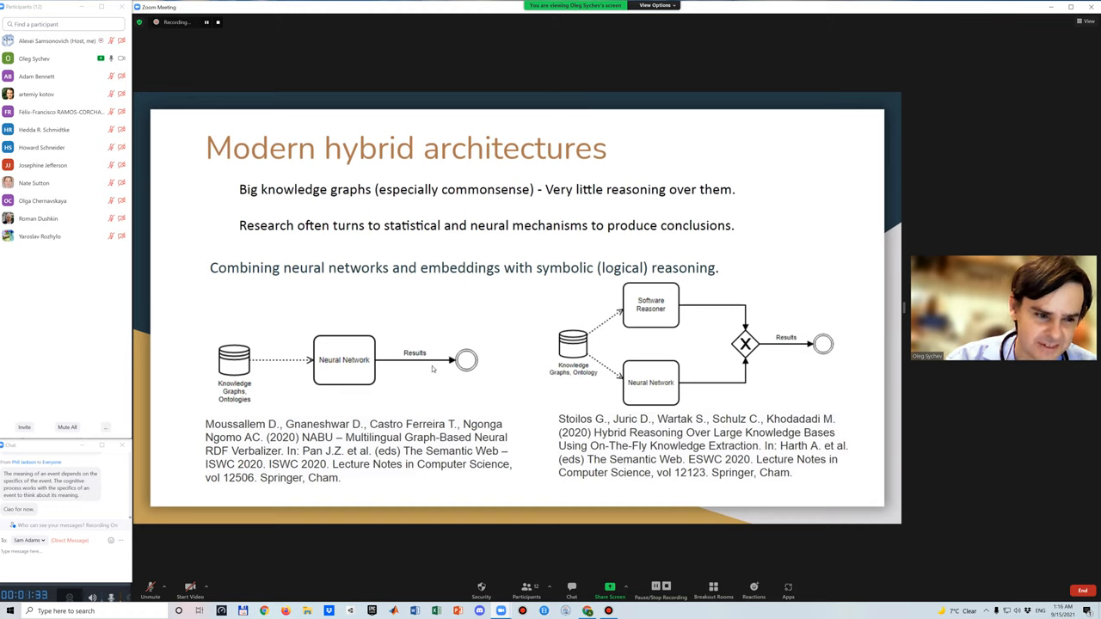
{"action": "mouse_move", "coordinate": [529, 351]}
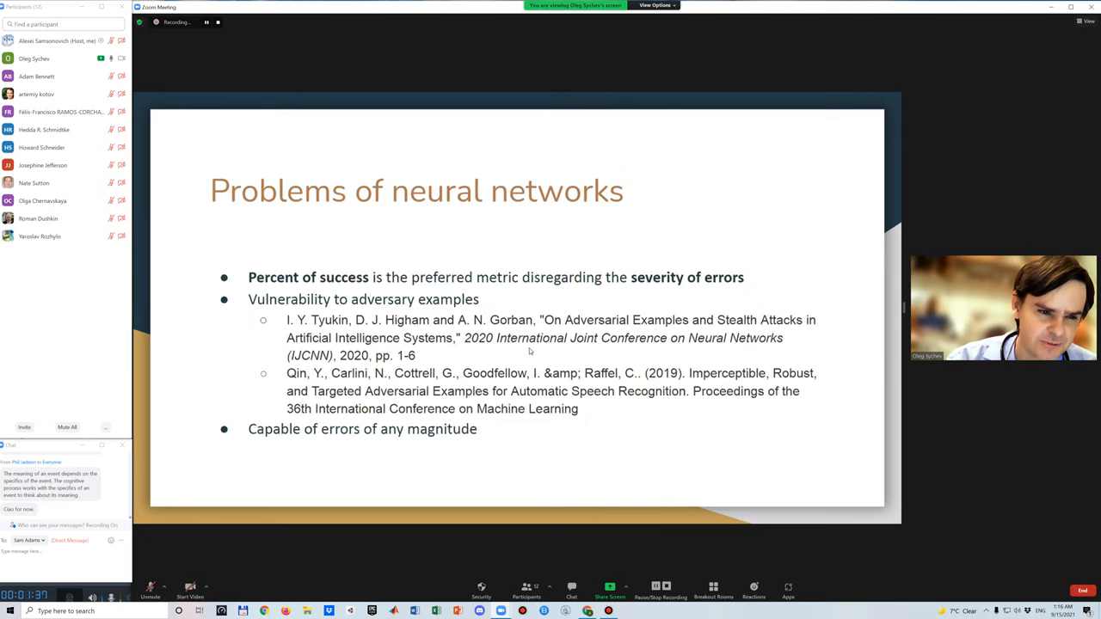
{"action": "mouse_move", "coordinate": [440, 303]}
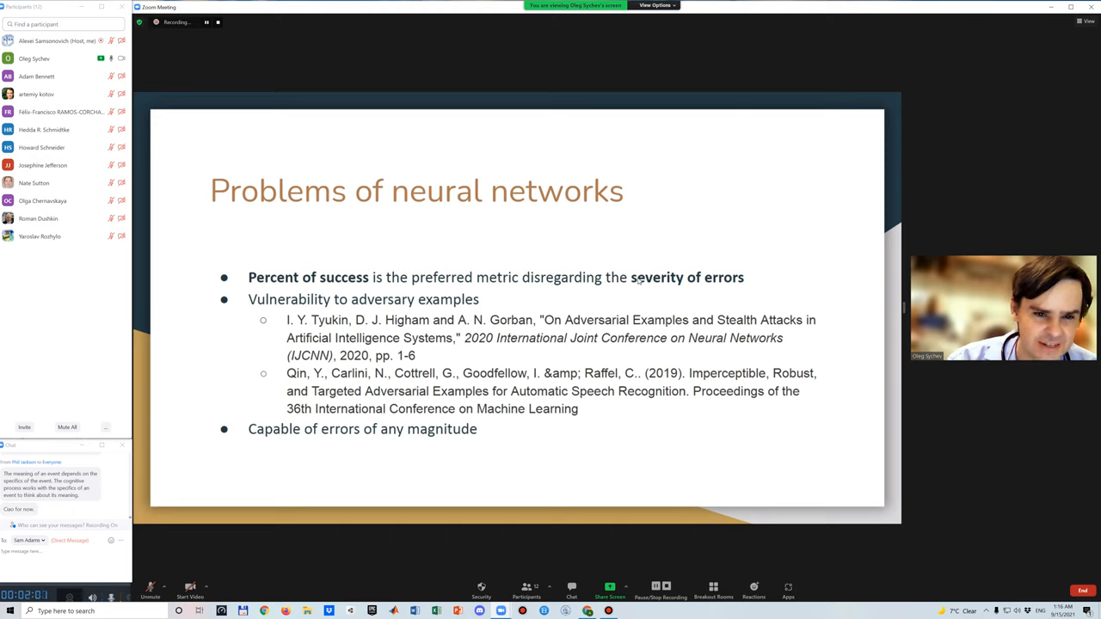
{"action": "mouse_move", "coordinate": [679, 289]}
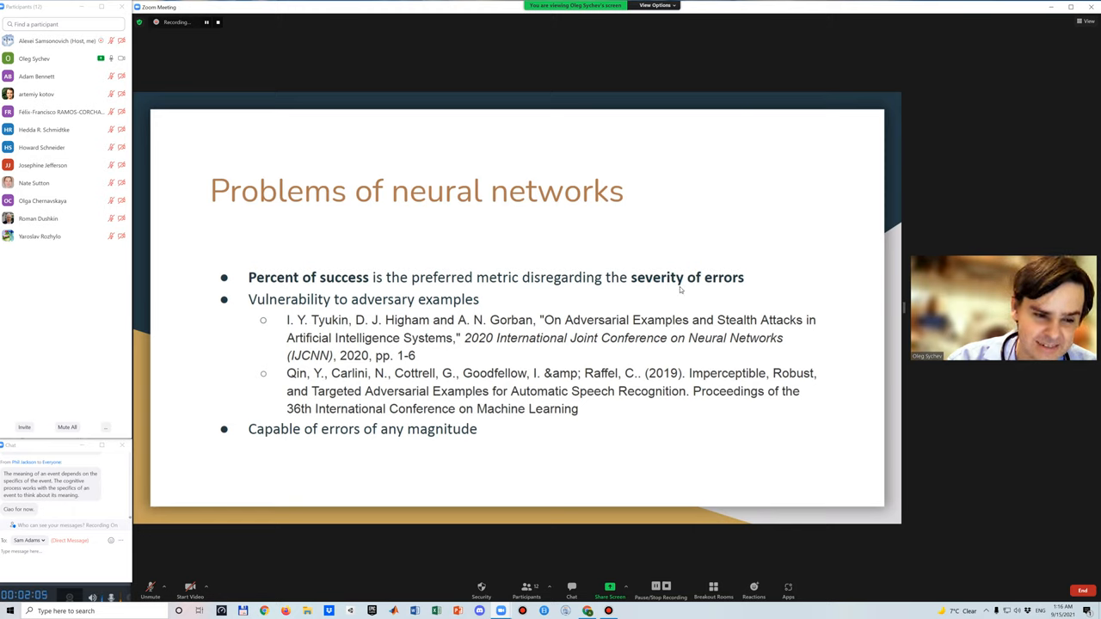
{"action": "mouse_move", "coordinate": [642, 288]}
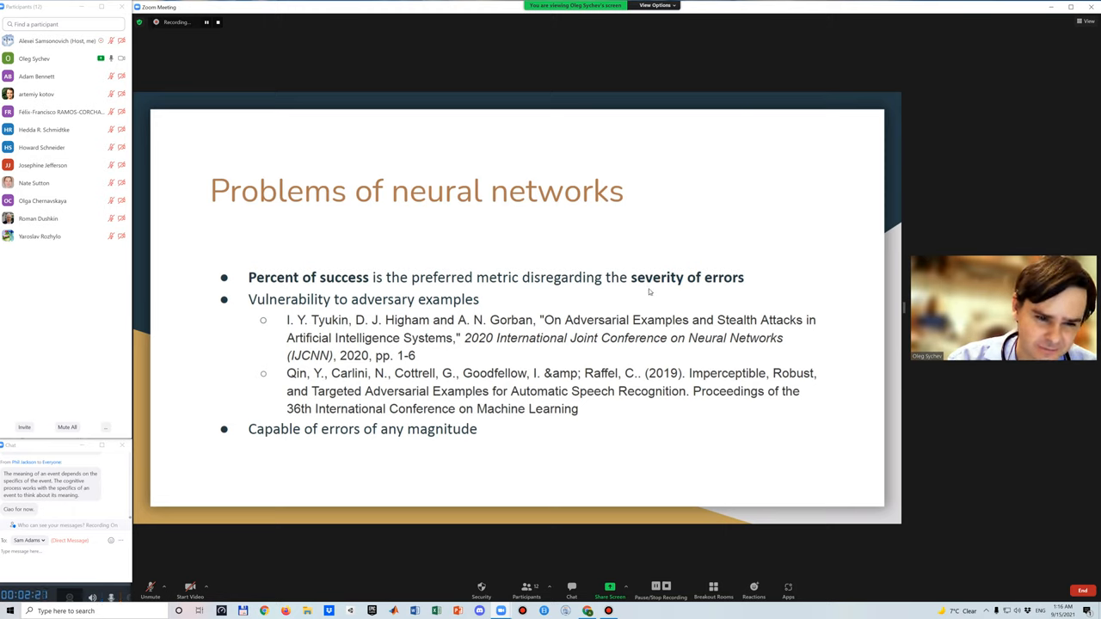
{"action": "mouse_move", "coordinate": [425, 398]}
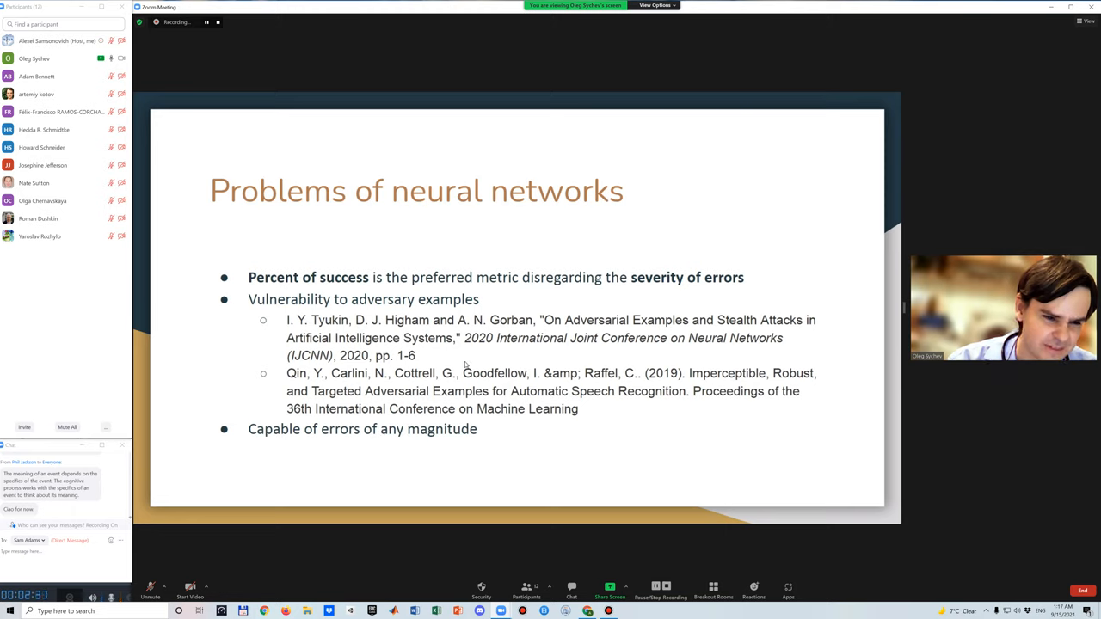
{"action": "mouse_move", "coordinate": [464, 363]}
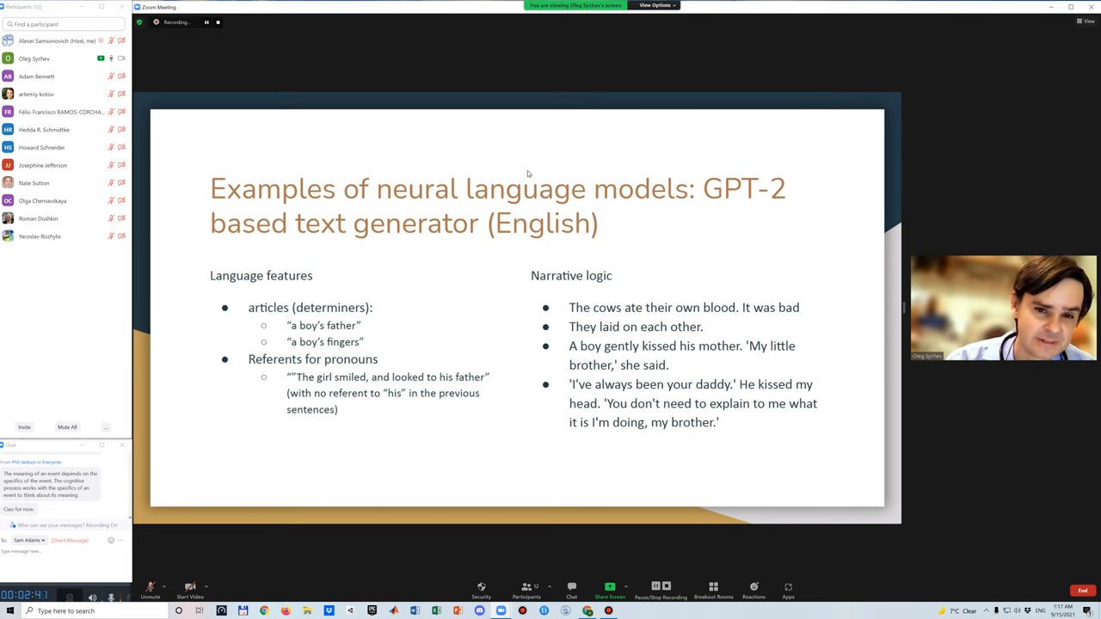
{"action": "mouse_move", "coordinate": [392, 246]}
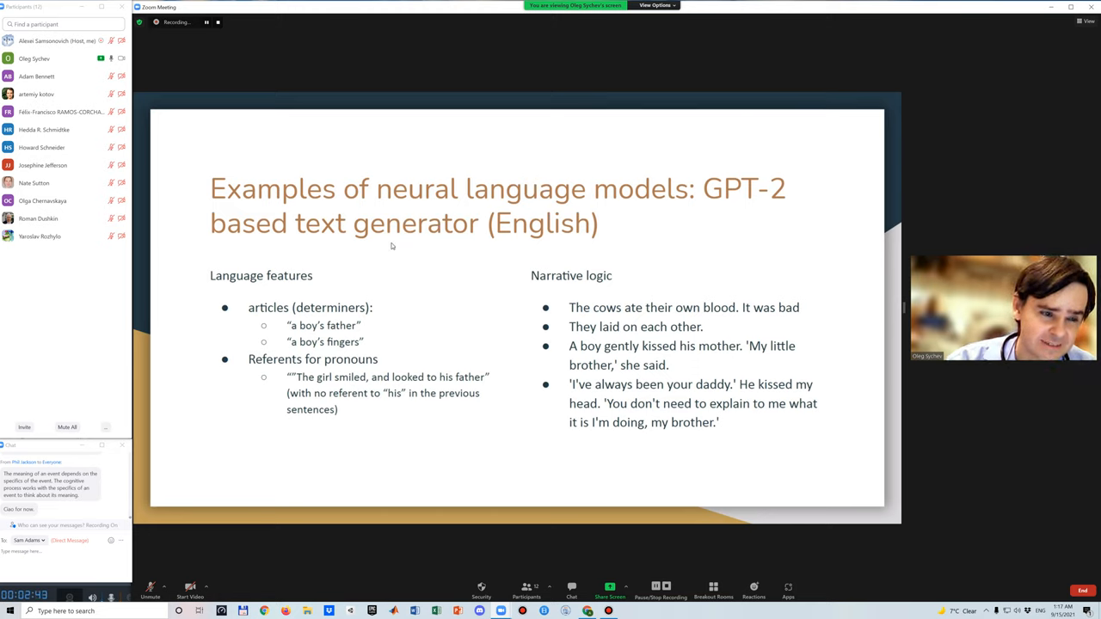
{"action": "mouse_move", "coordinate": [496, 244]}
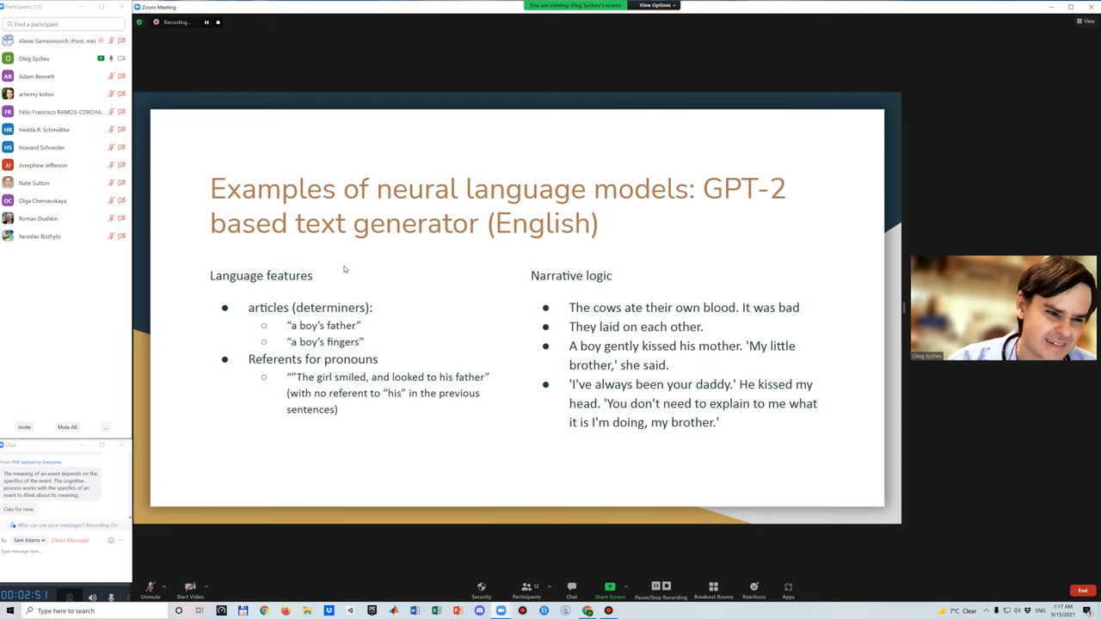
{"action": "mouse_move", "coordinate": [324, 291]}
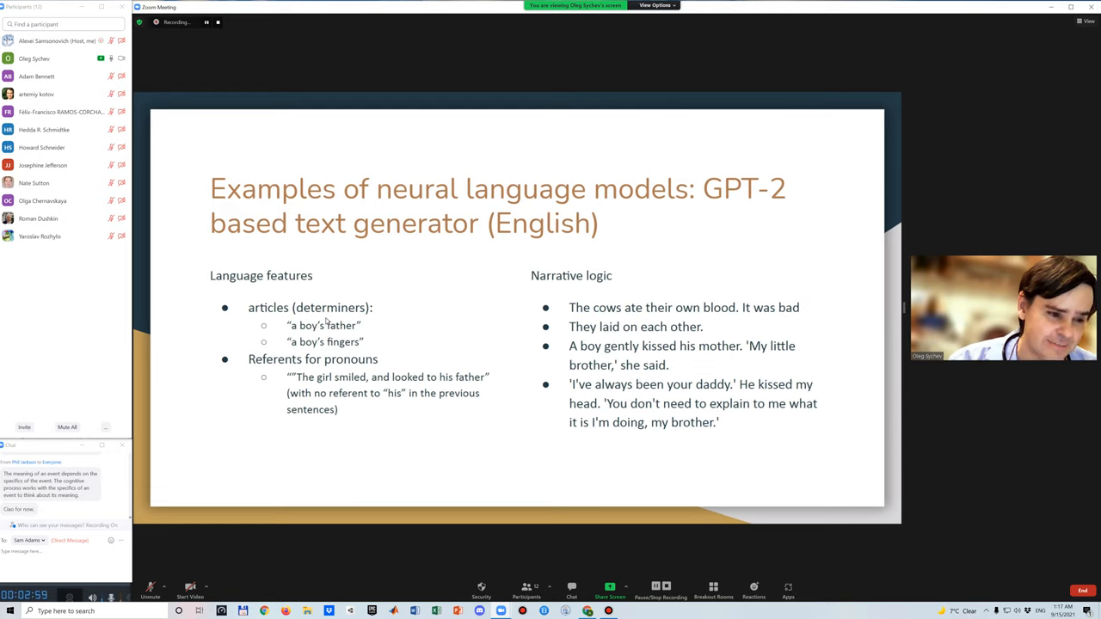
{"action": "mouse_move", "coordinate": [298, 326]}
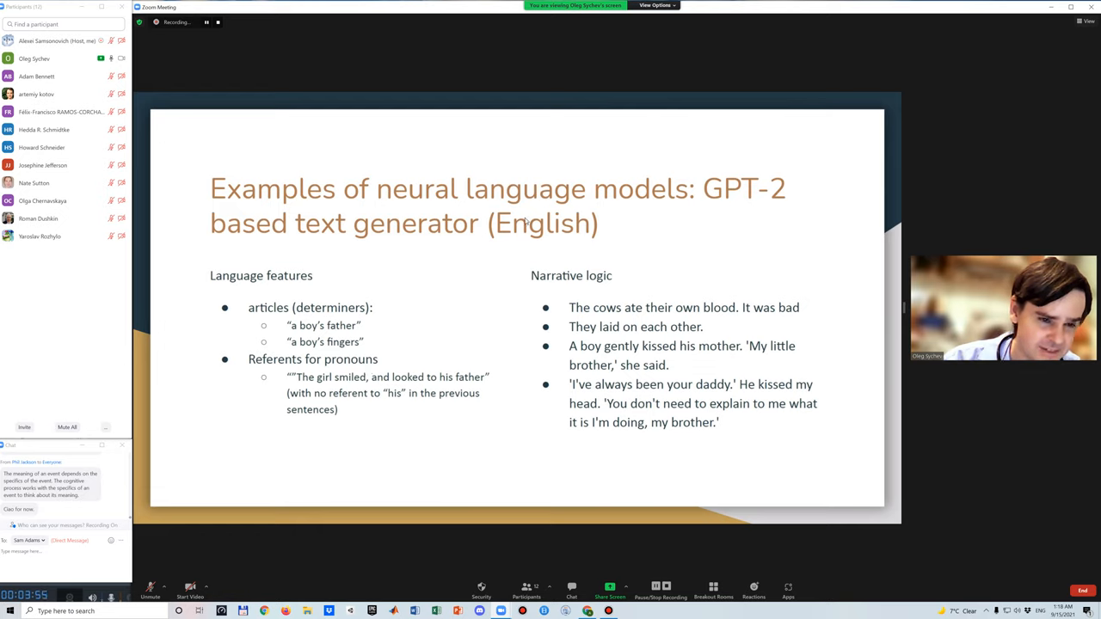
{"action": "mouse_move", "coordinate": [444, 349]}
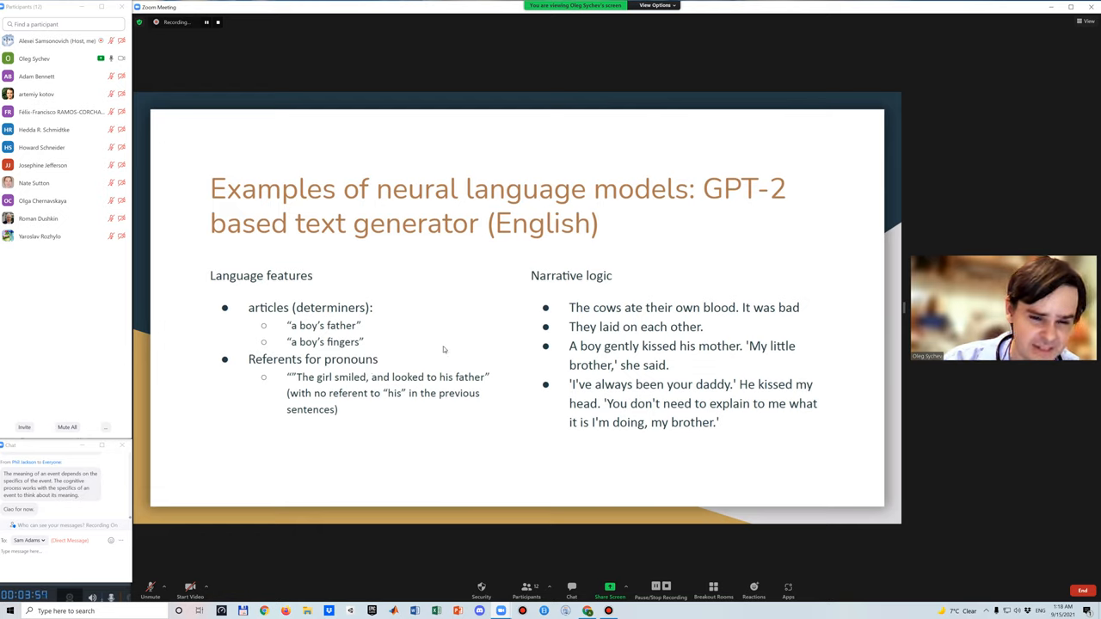
{"action": "mouse_move", "coordinate": [705, 293]}
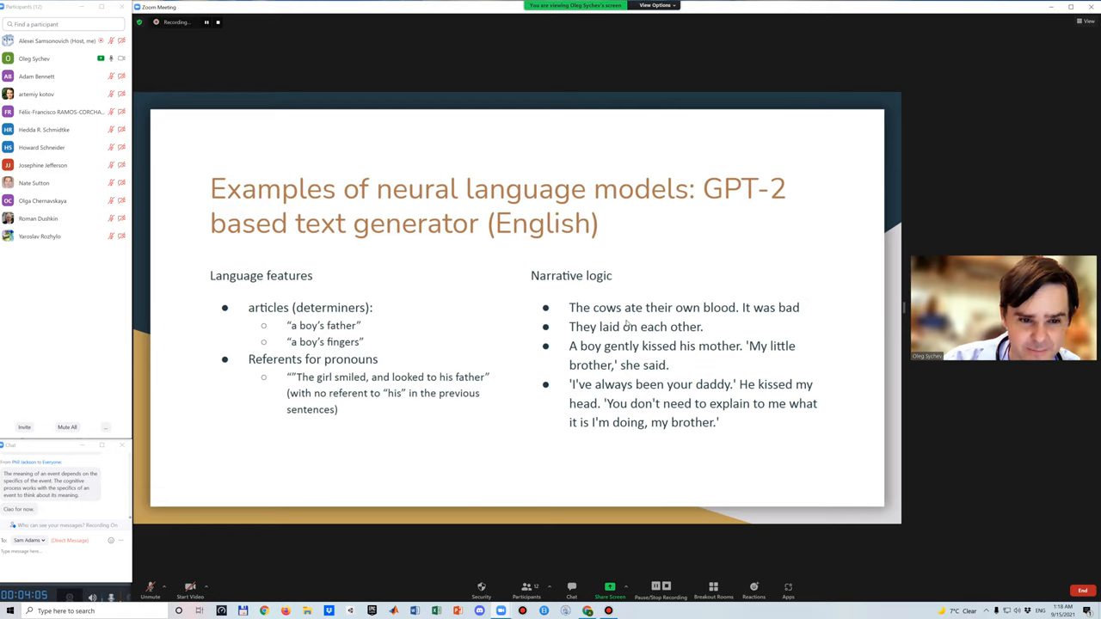
{"action": "mouse_move", "coordinate": [639, 338]}
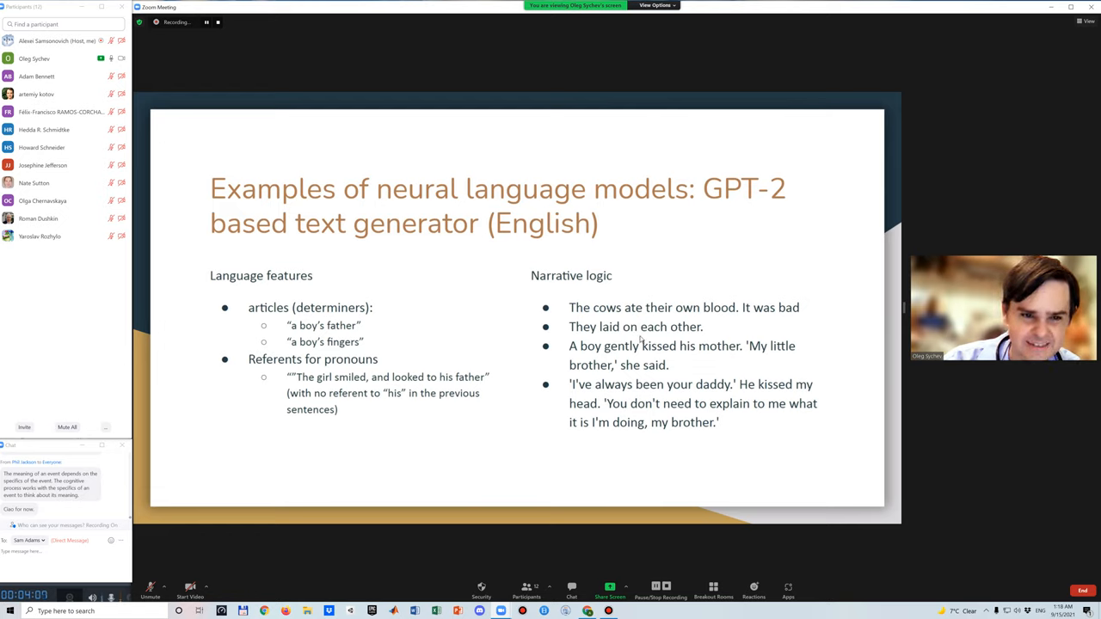
{"action": "mouse_move", "coordinate": [638, 334]}
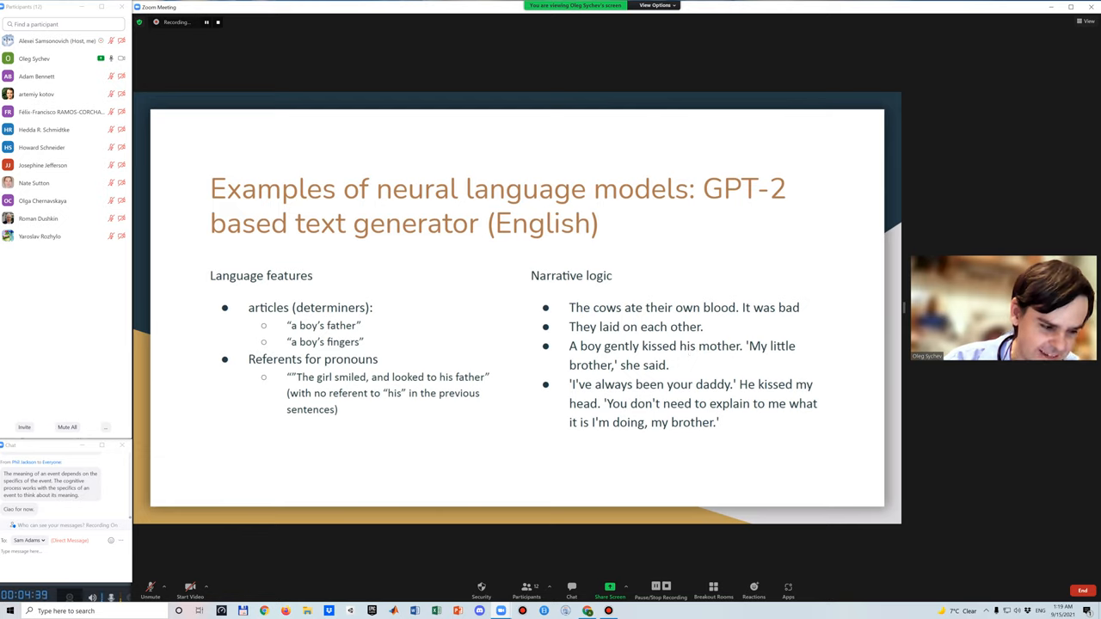
{"action": "mouse_move", "coordinate": [677, 352]}
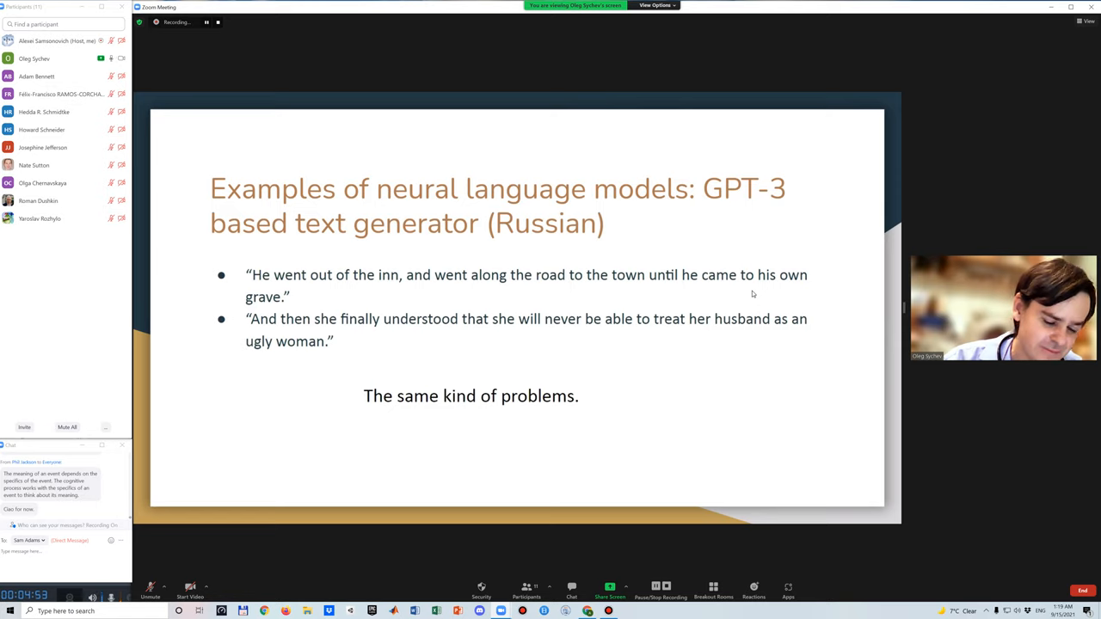
{"action": "mouse_move", "coordinate": [572, 234]}
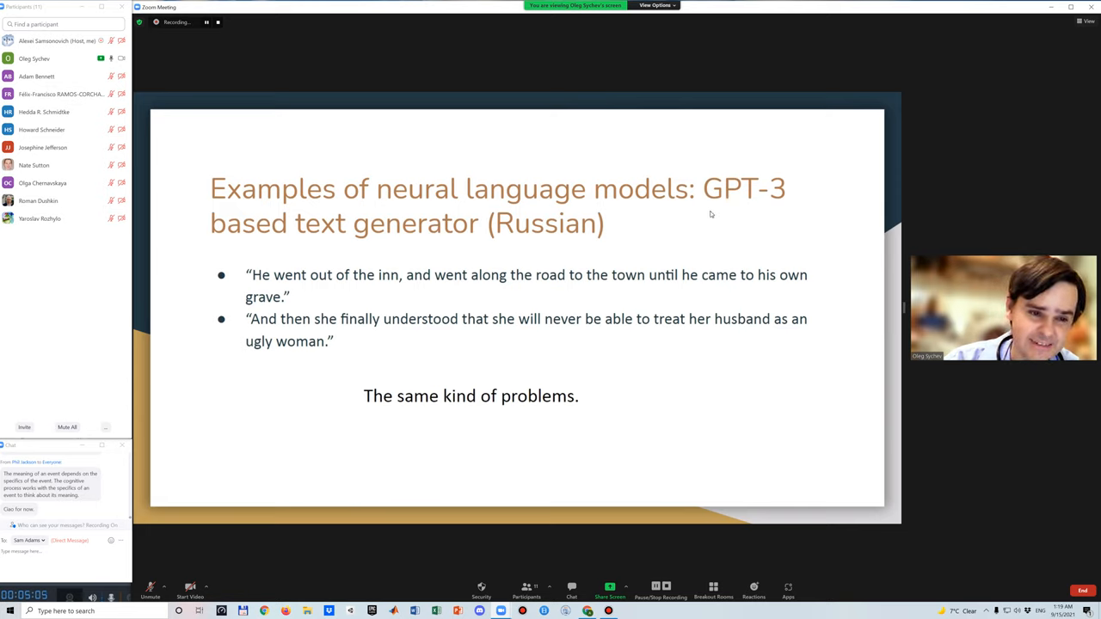
{"action": "mouse_move", "coordinate": [450, 259]}
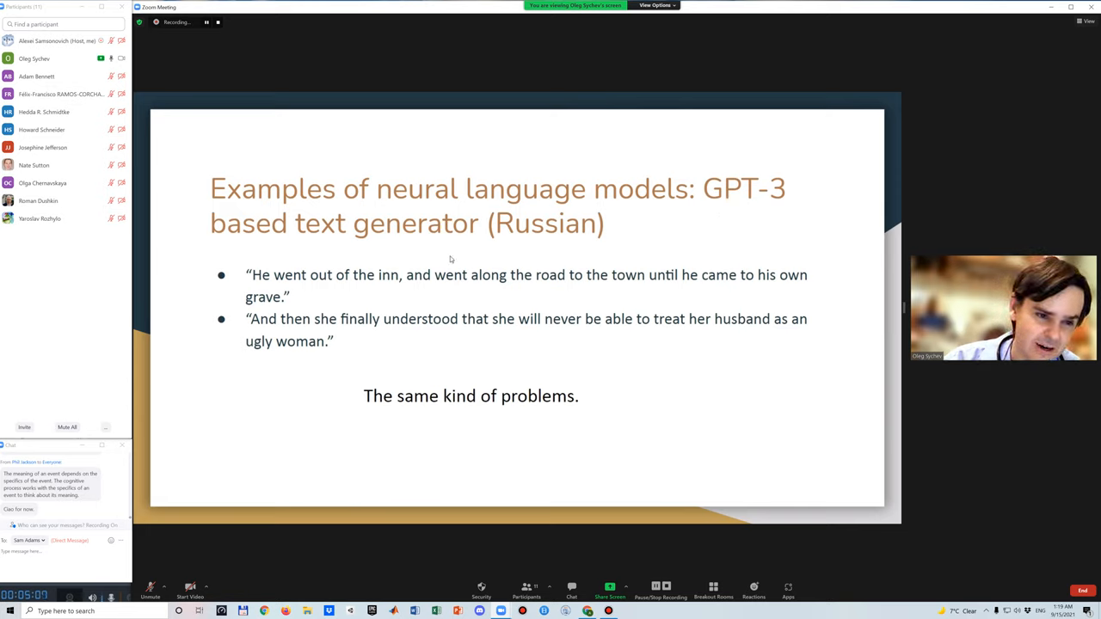
{"action": "mouse_move", "coordinate": [443, 271]}
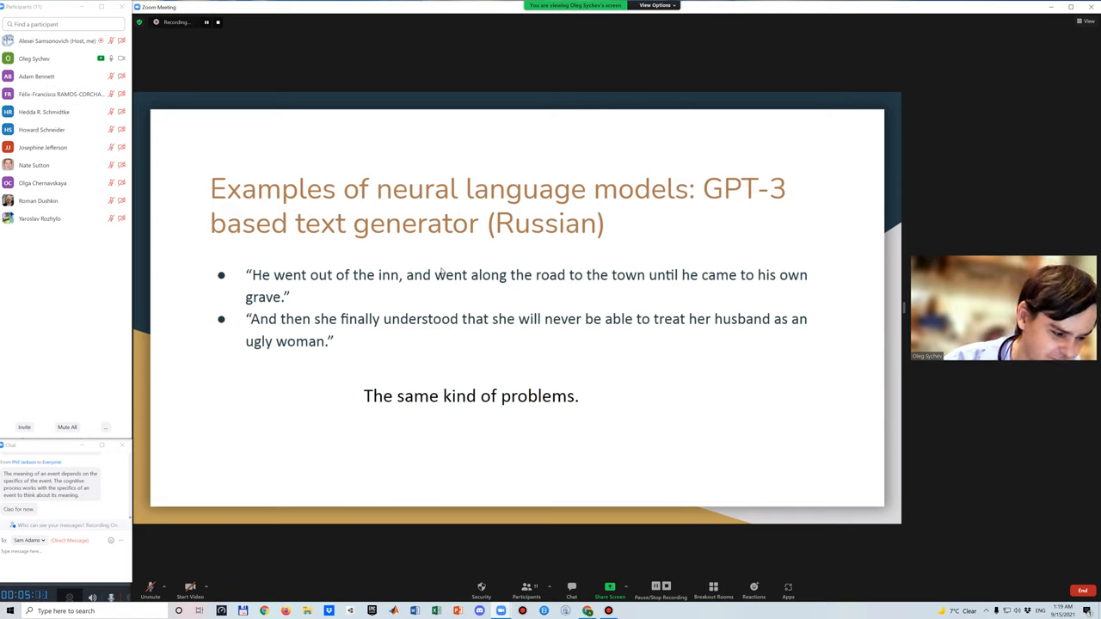
{"action": "mouse_move", "coordinate": [415, 265]}
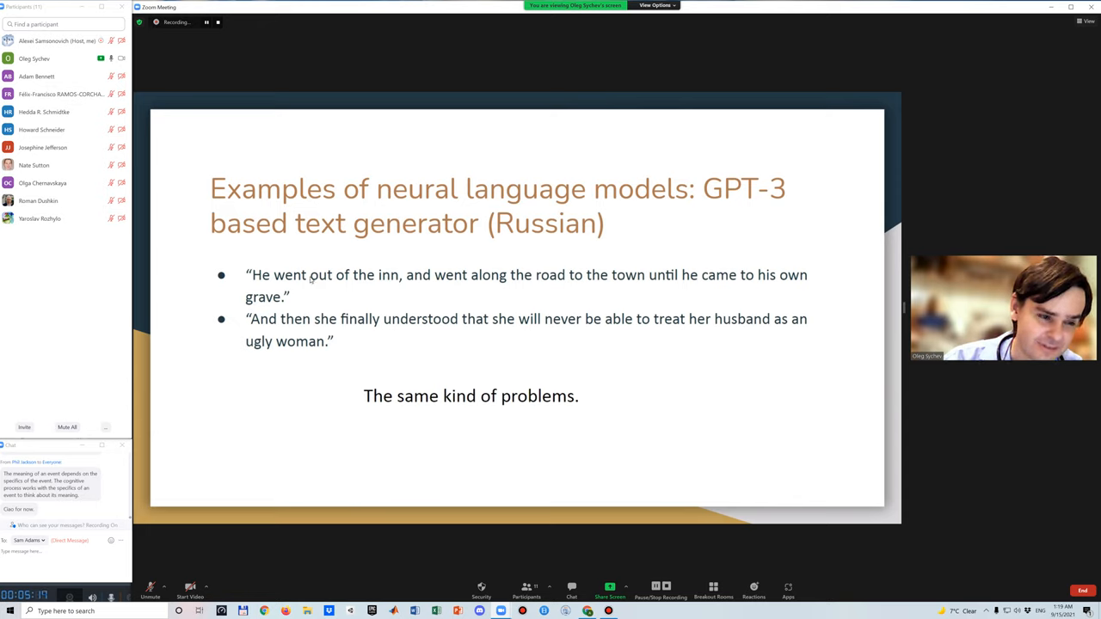
{"action": "mouse_move", "coordinate": [353, 281]}
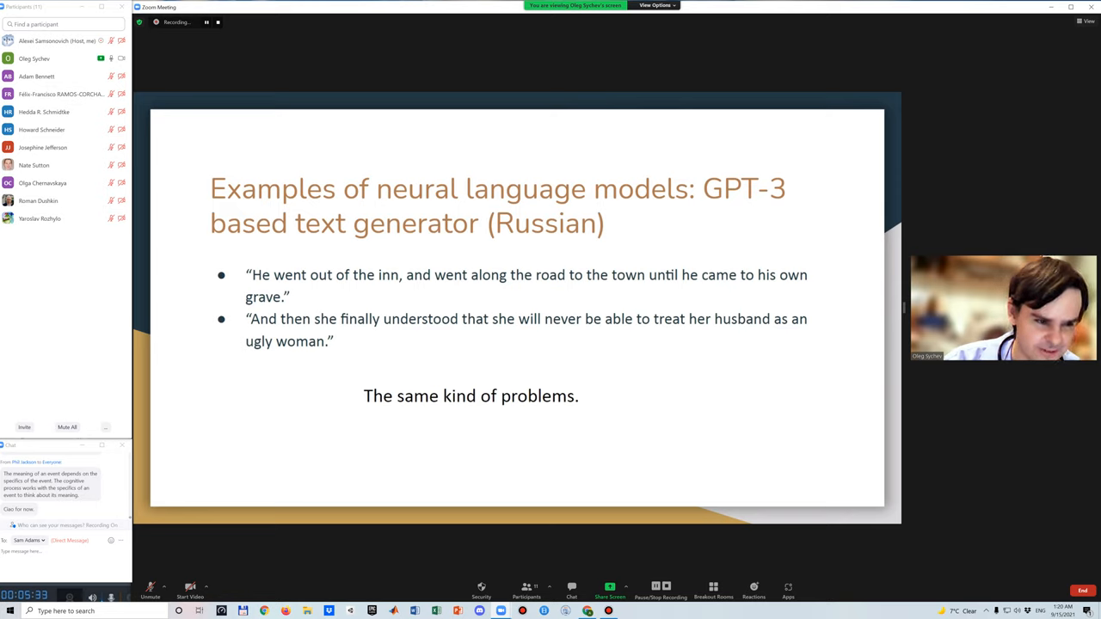
{"action": "mouse_move", "coordinate": [299, 303]}
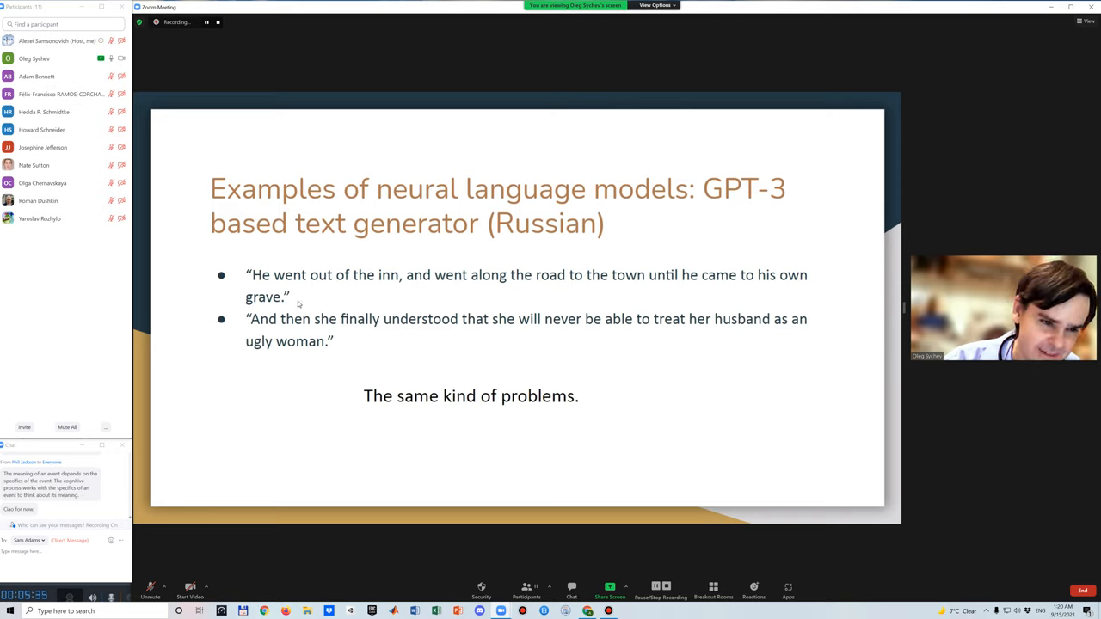
{"action": "mouse_move", "coordinate": [440, 334]}
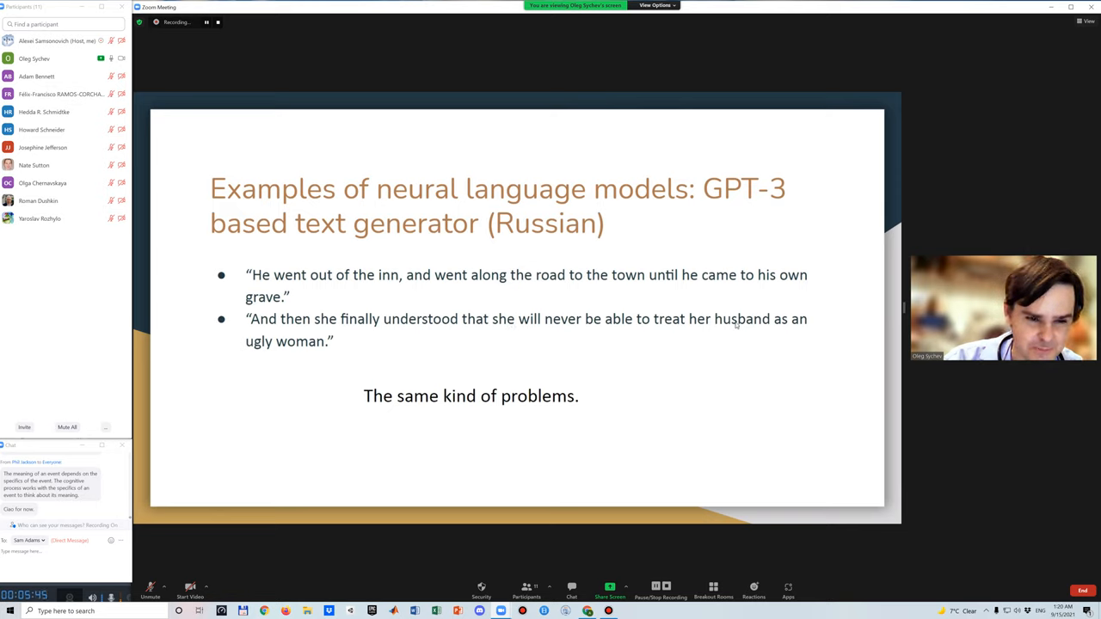
{"action": "mouse_move", "coordinate": [585, 327]}
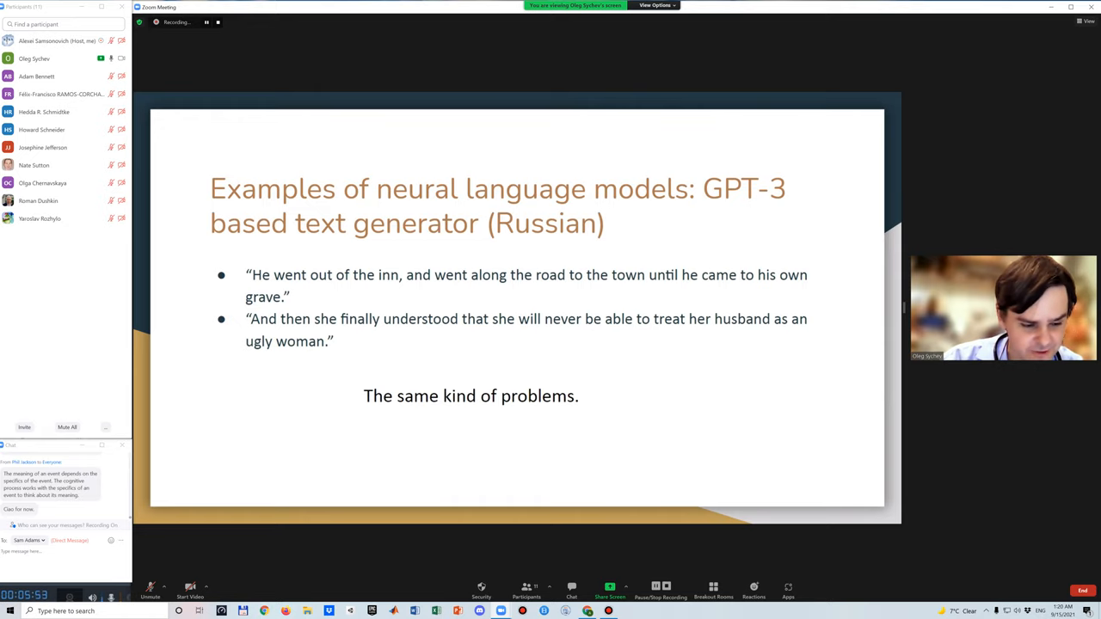
{"action": "mouse_move", "coordinate": [578, 305]}
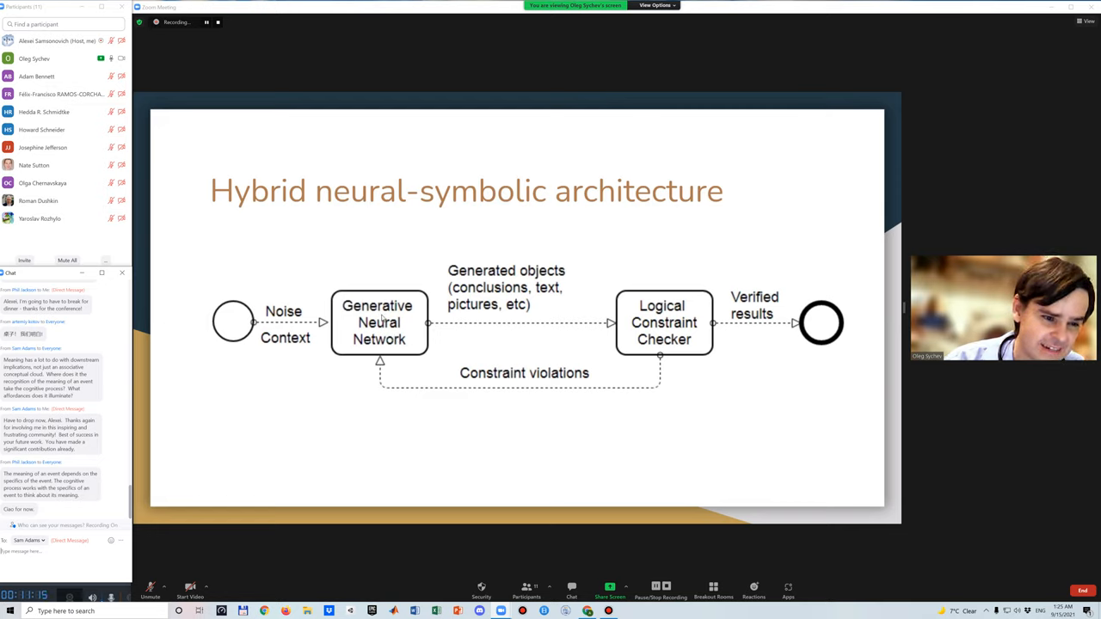
{"action": "mouse_move", "coordinate": [481, 257]}
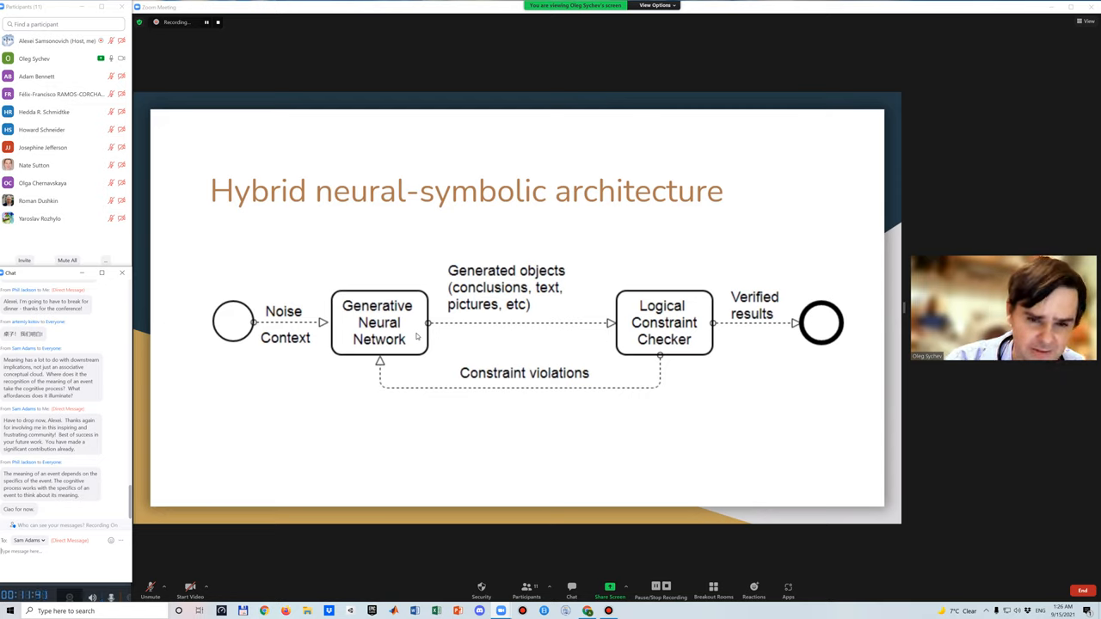
{"action": "mouse_move", "coordinate": [699, 344]}
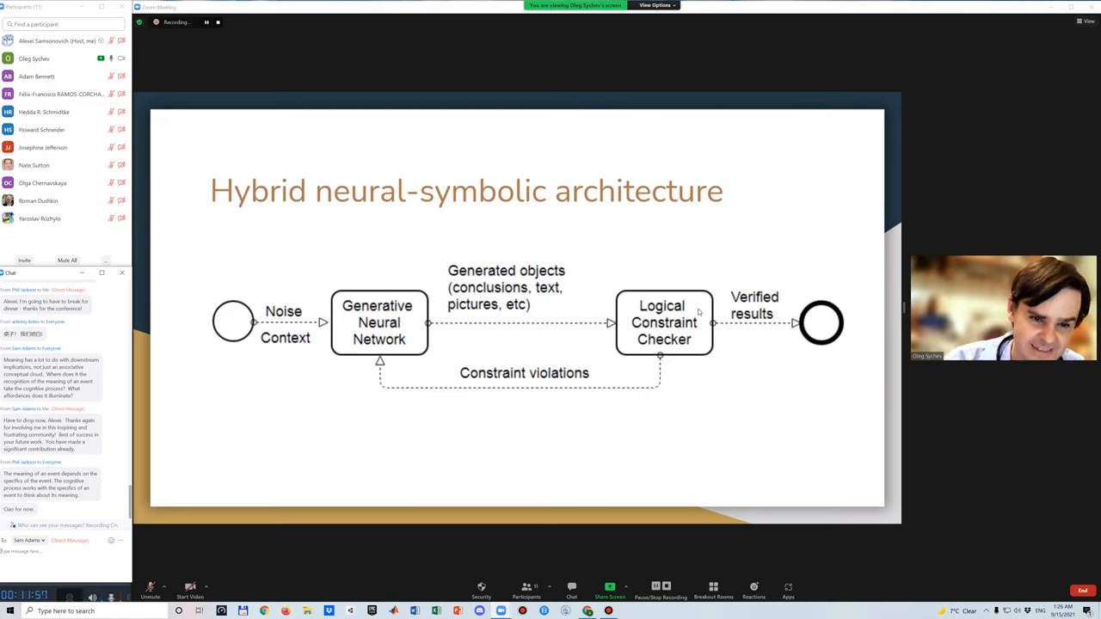
{"action": "mouse_move", "coordinate": [675, 286]}
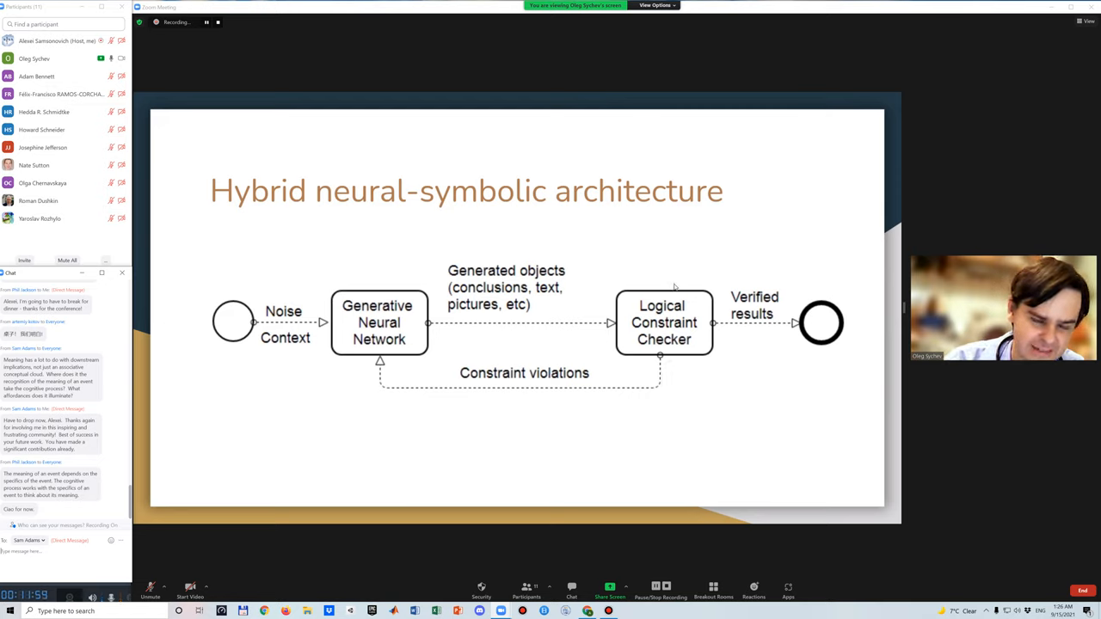
{"action": "mouse_move", "coordinate": [669, 336]}
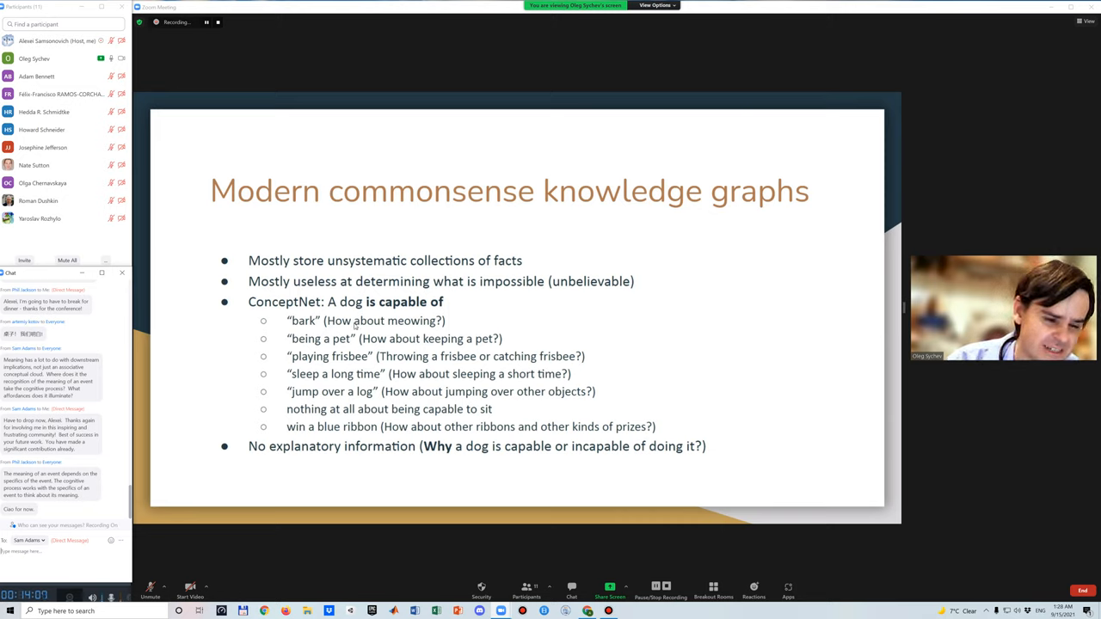
{"action": "mouse_move", "coordinate": [447, 462]}
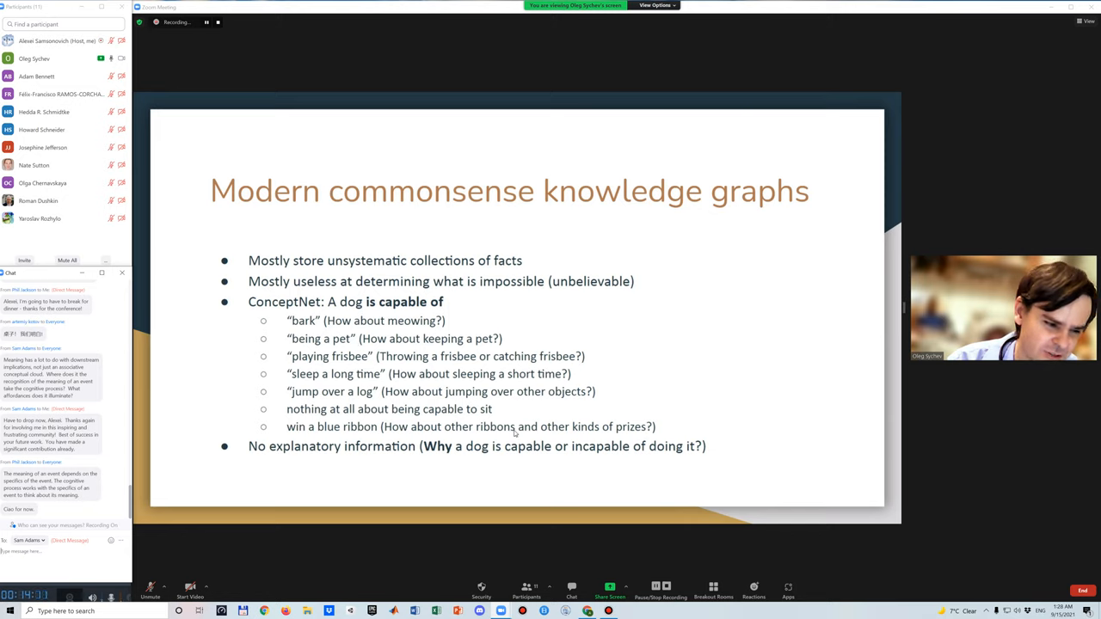
{"action": "mouse_move", "coordinate": [567, 465]}
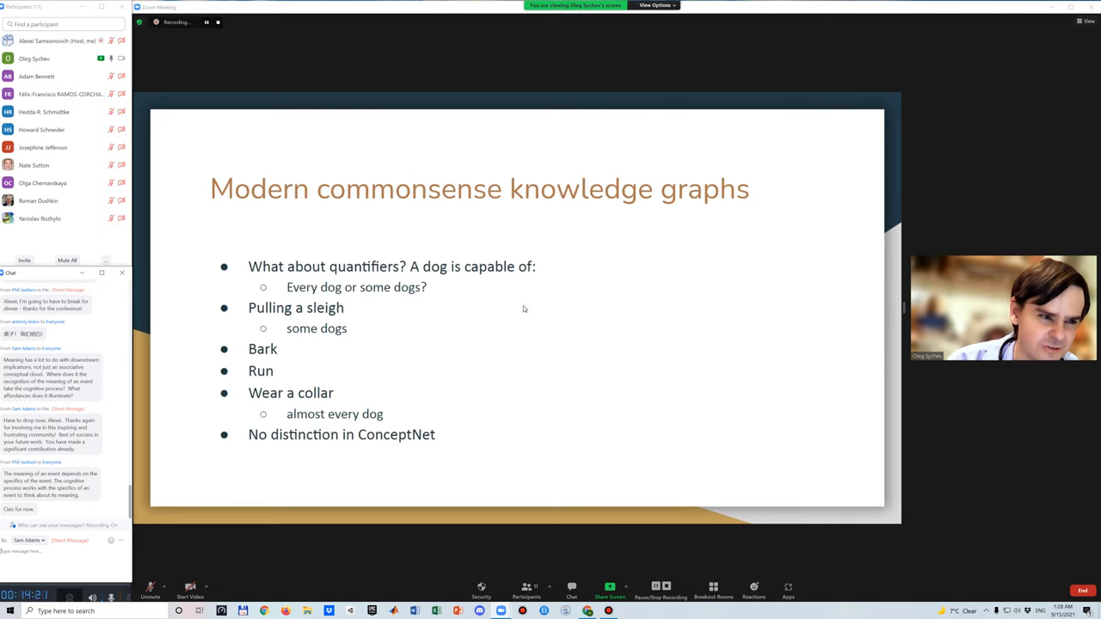
{"action": "mouse_move", "coordinate": [410, 275]}
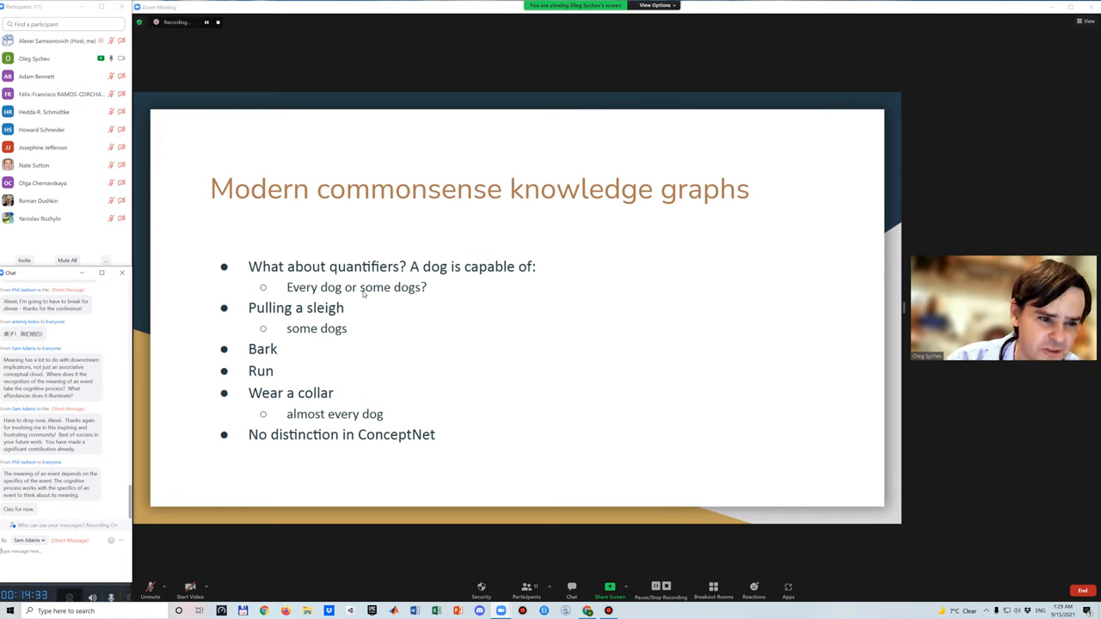
{"action": "mouse_move", "coordinate": [284, 320]}
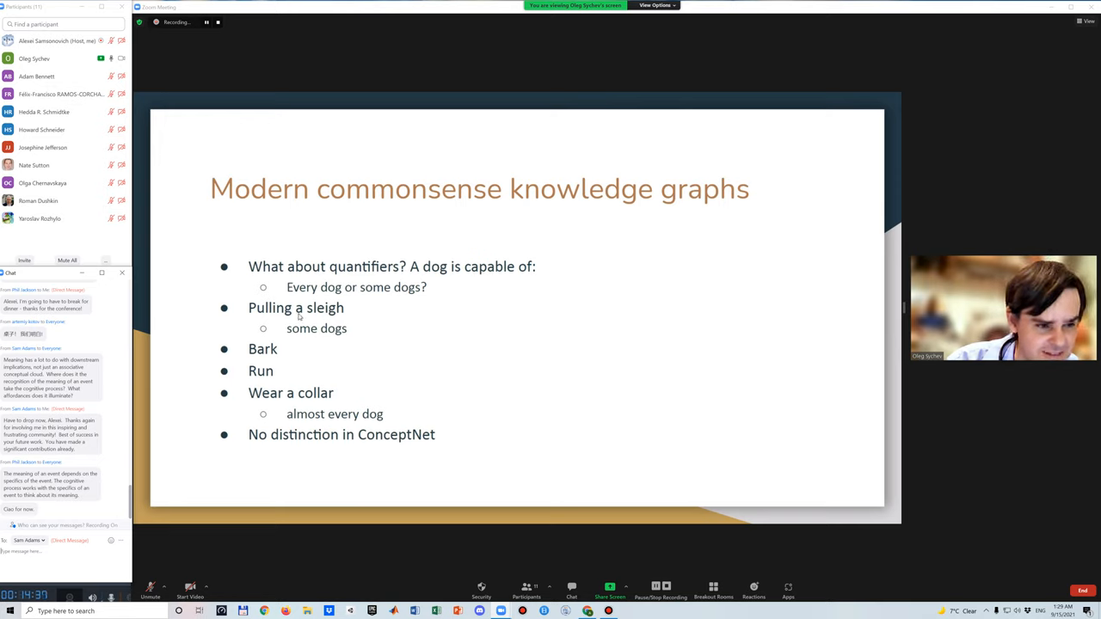
{"action": "mouse_move", "coordinate": [329, 333]}
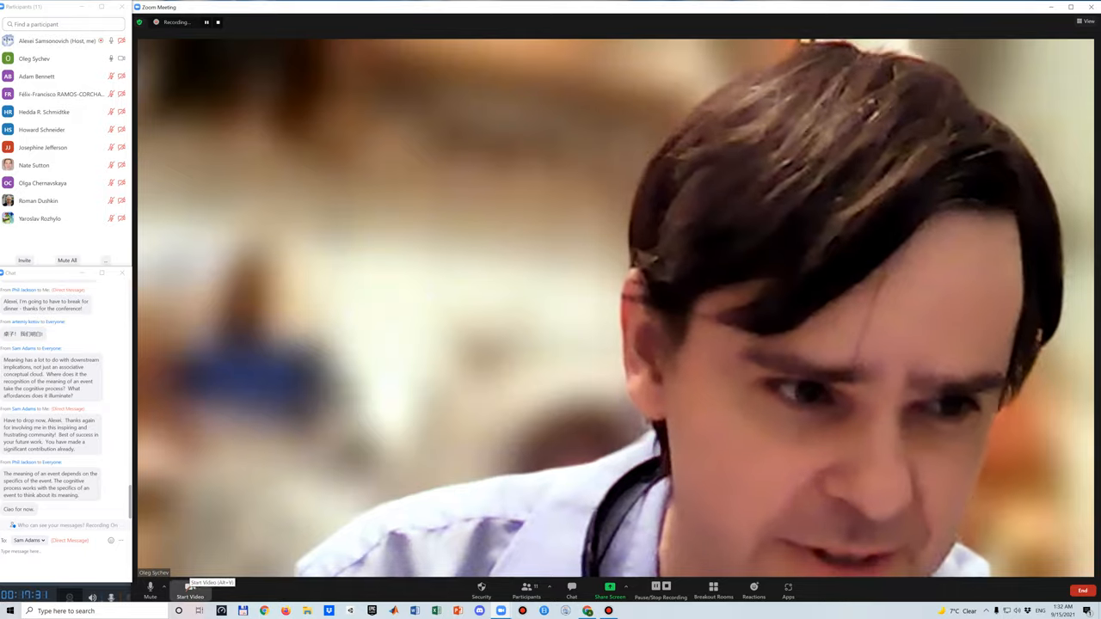
Start your webcam video so the host appears beside the presenter.
{"action": "left_click", "coordinate": [190, 591]}
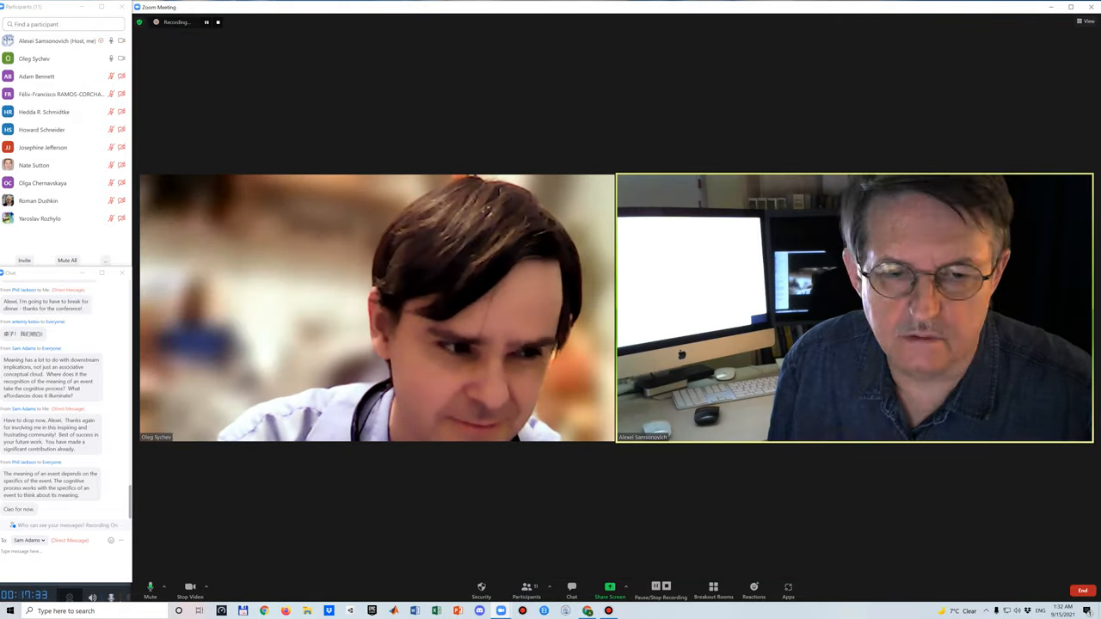